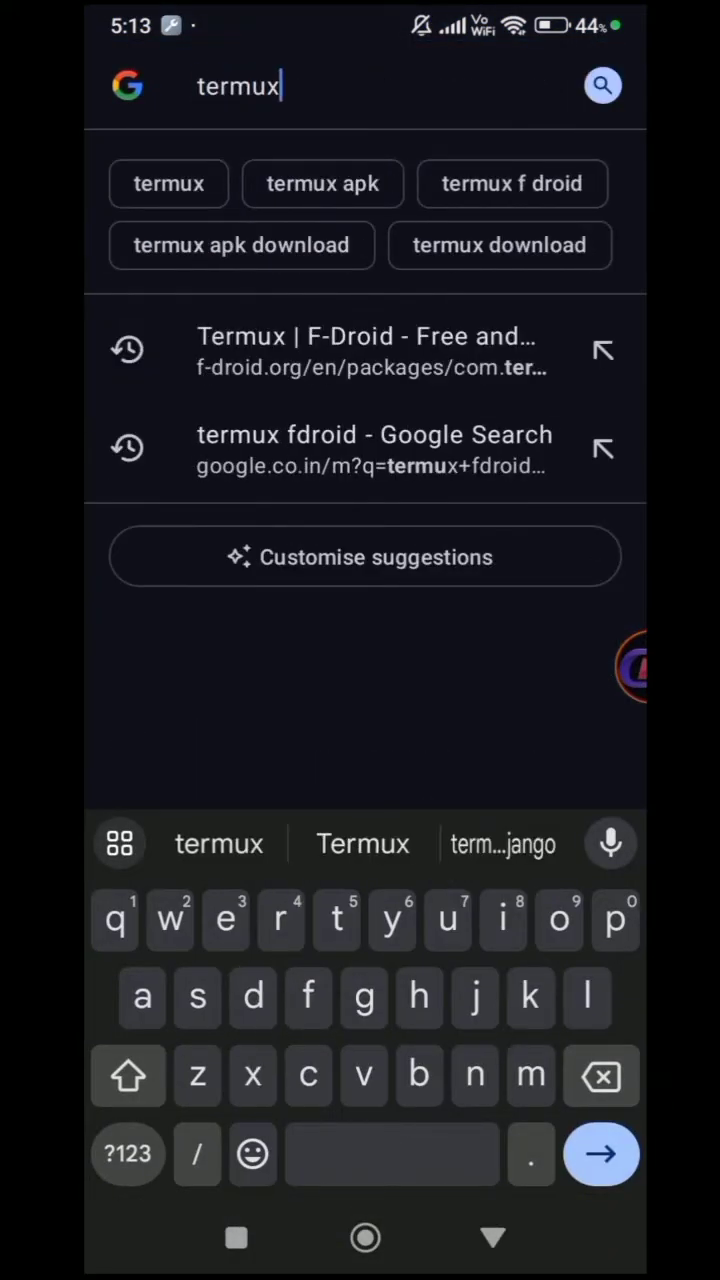
Search Google for 'termux fdroid' from Opera's address bar
type("fdroid")
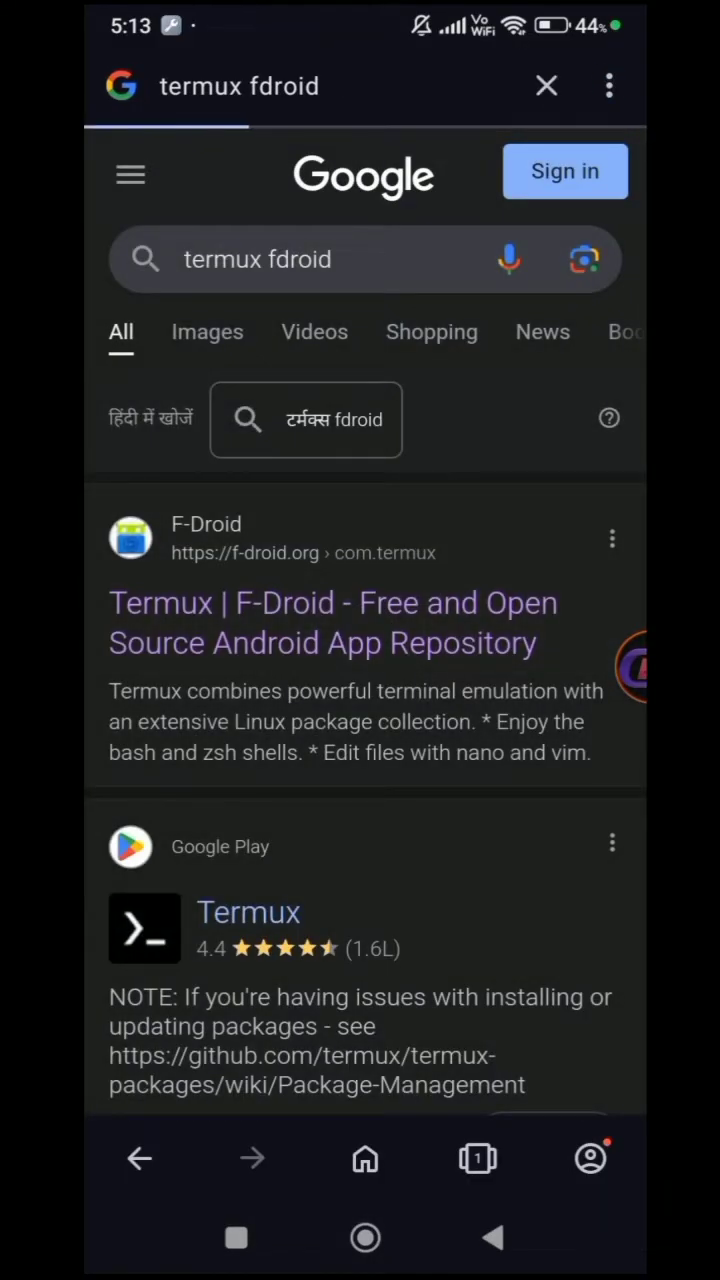
Download the Termux 0.118.0 APK from its F-Droid page and view Opera's downloads
left_click(333, 622)
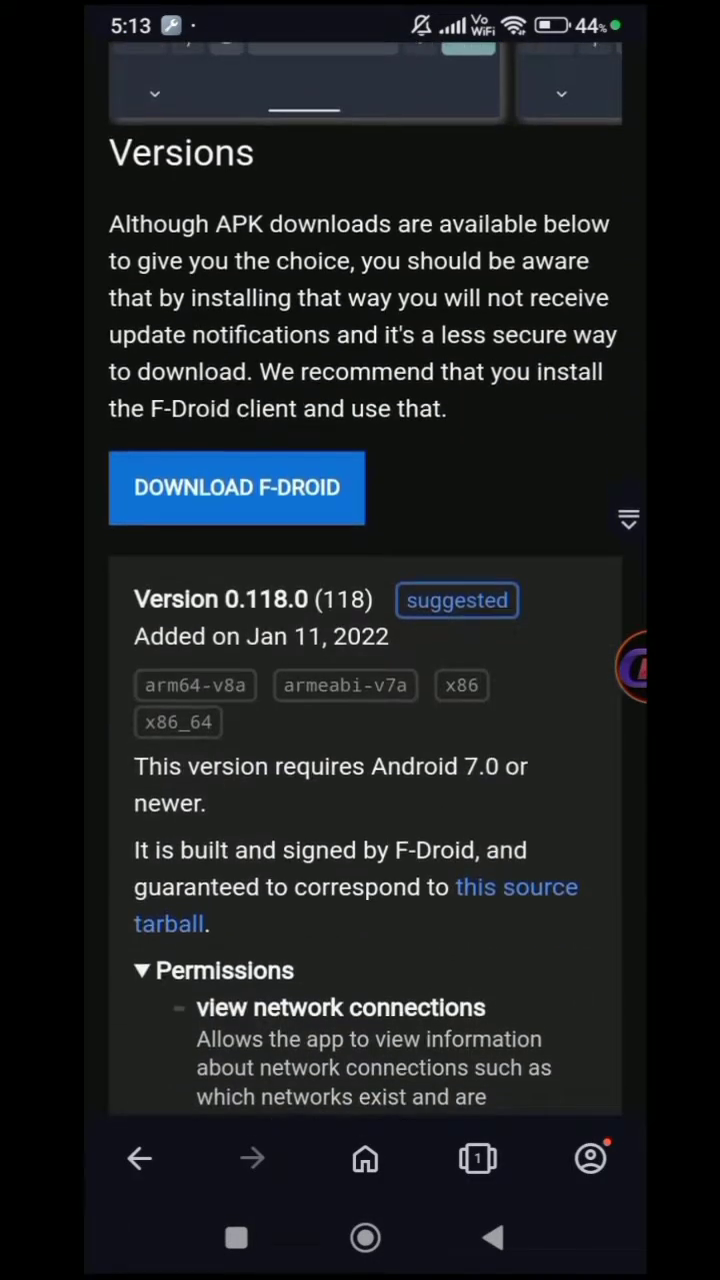
scroll("down", 3)
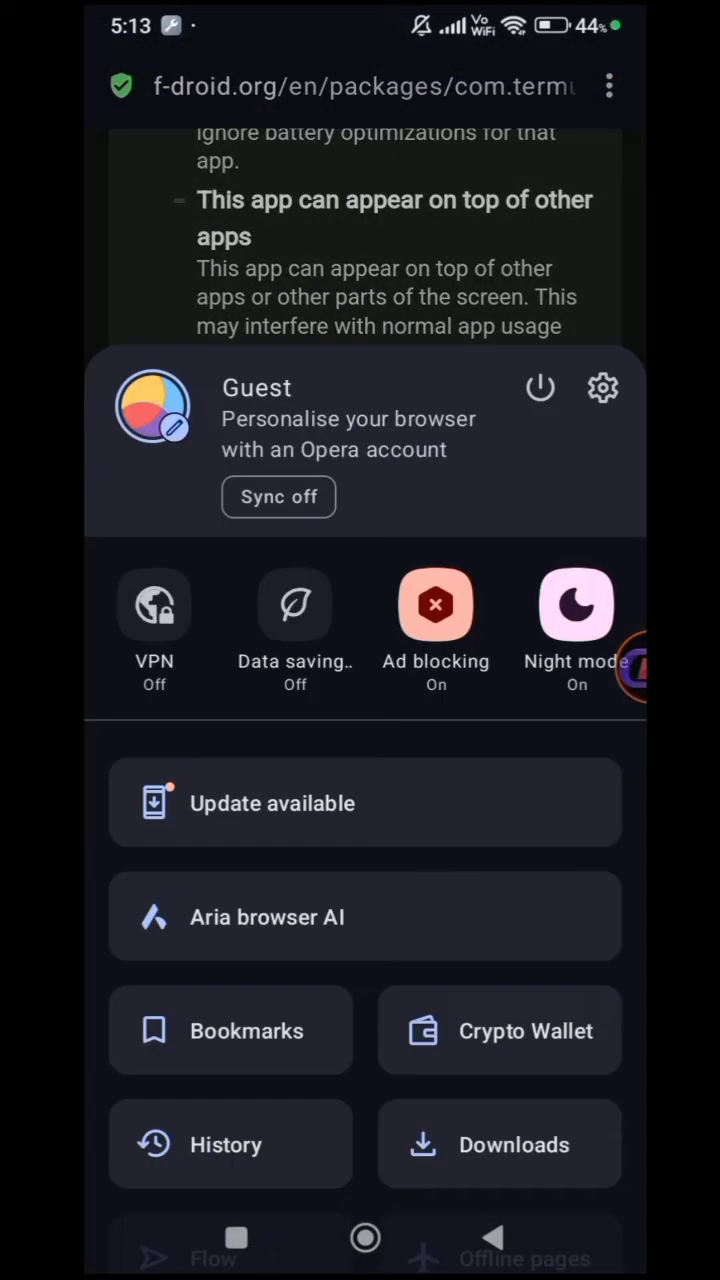
left_click(513, 1144)
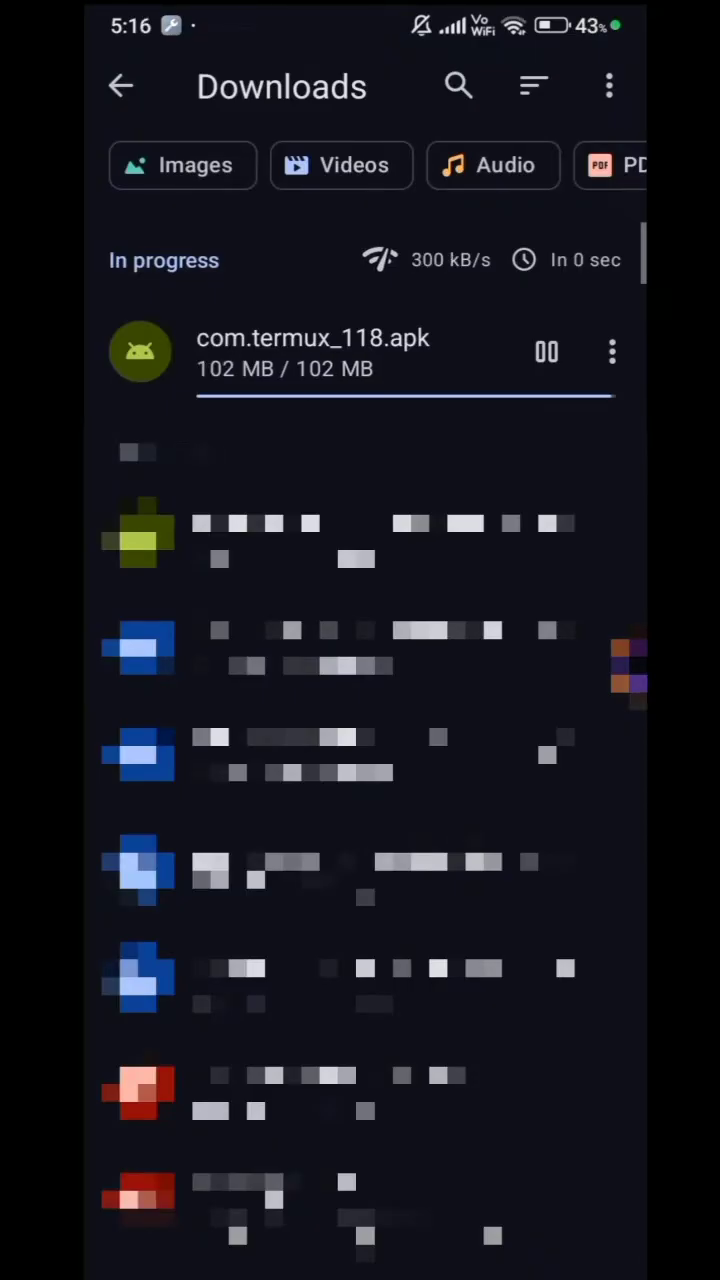
Install Termux from com.termux_118.apk in Opera's downloads
left_click(313, 352)
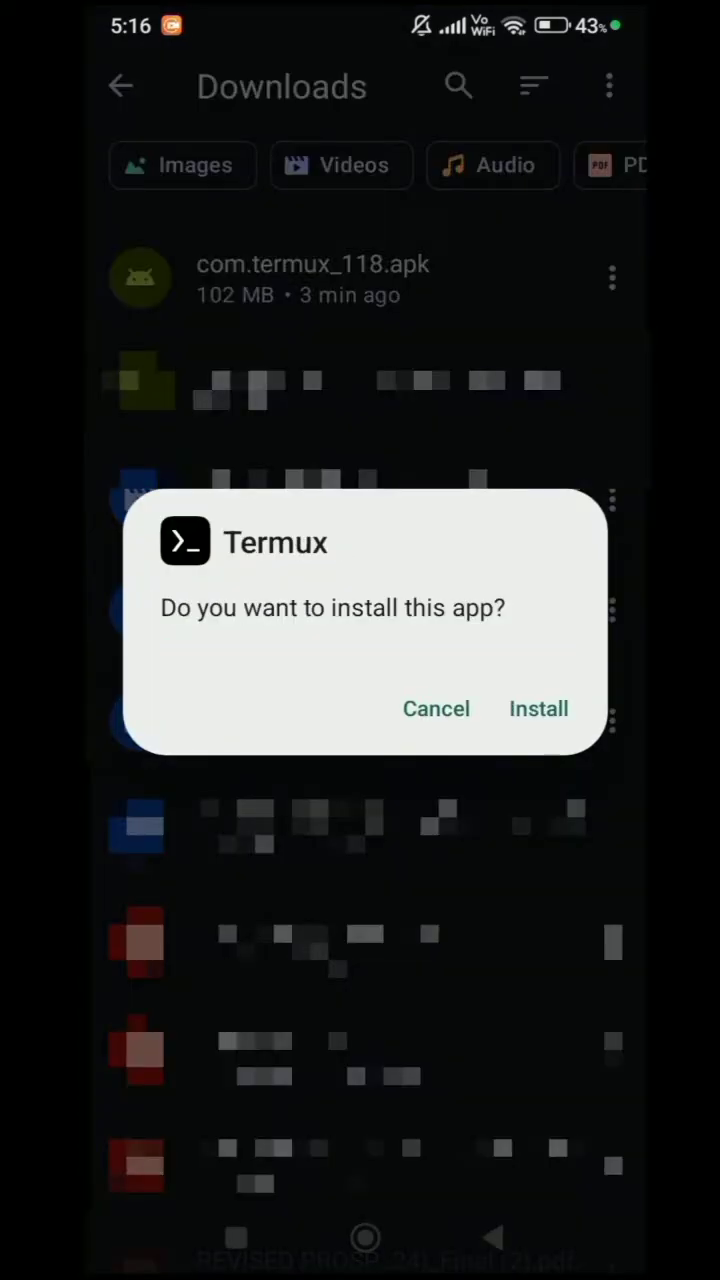
left_click(538, 708)
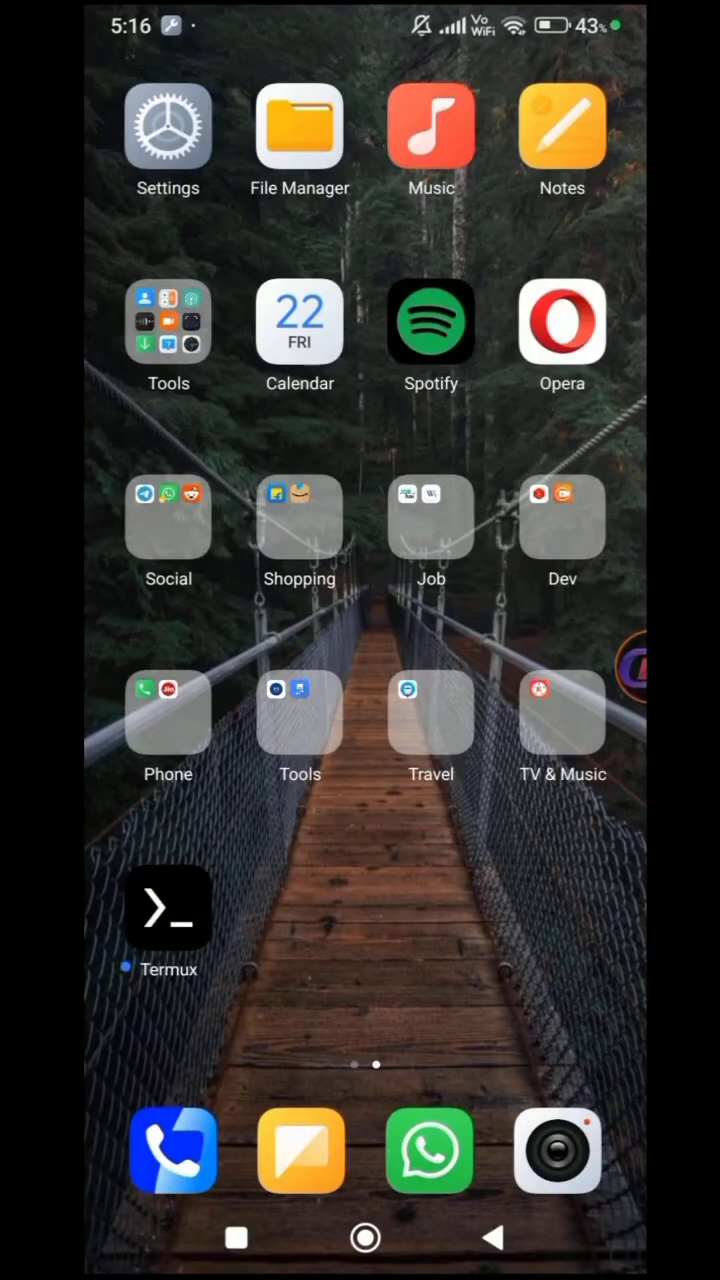
Launch Termux and run 'pkg update -y && pkg upgrade -y'
left_click(168, 907)
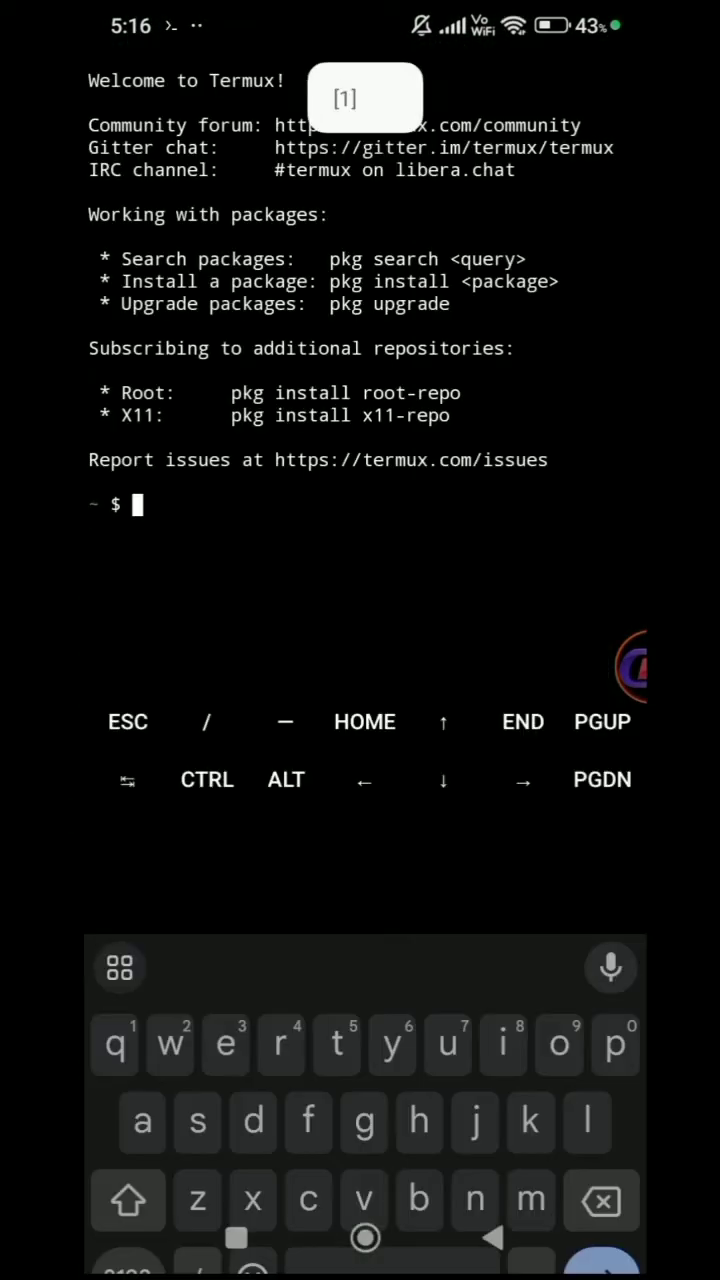
type("pkg update -")
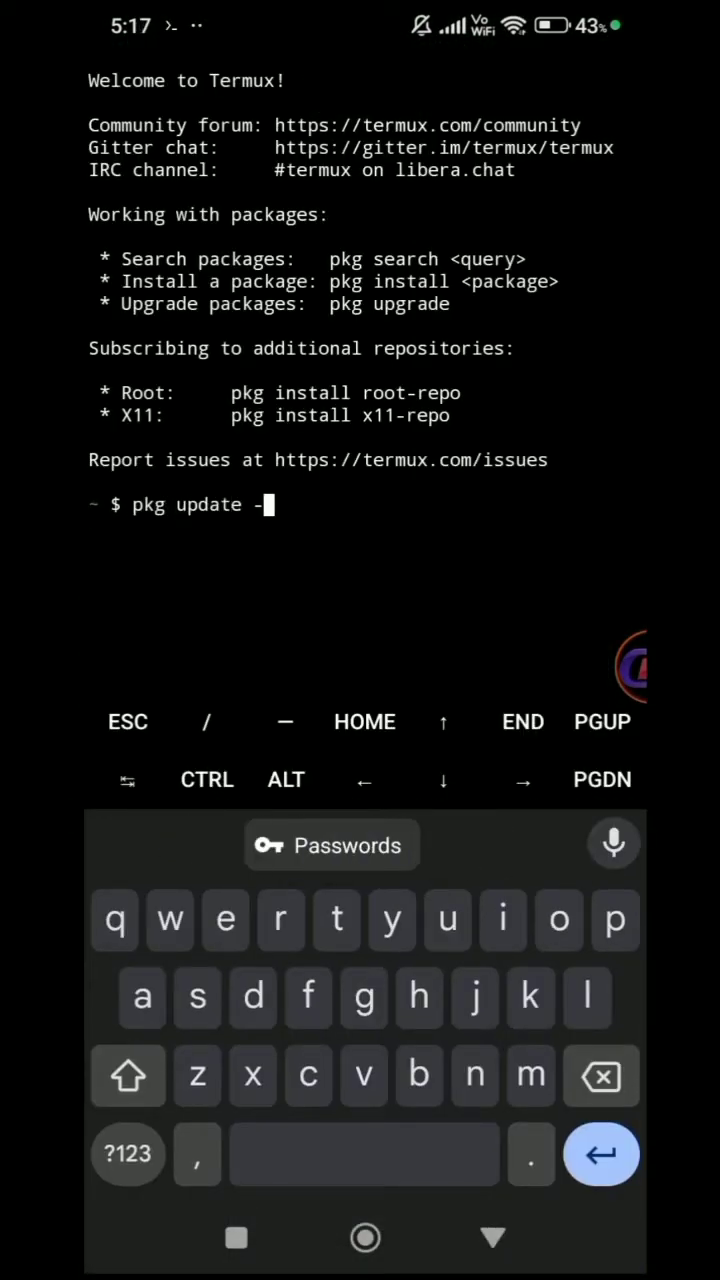
type("y && pkg upgra")
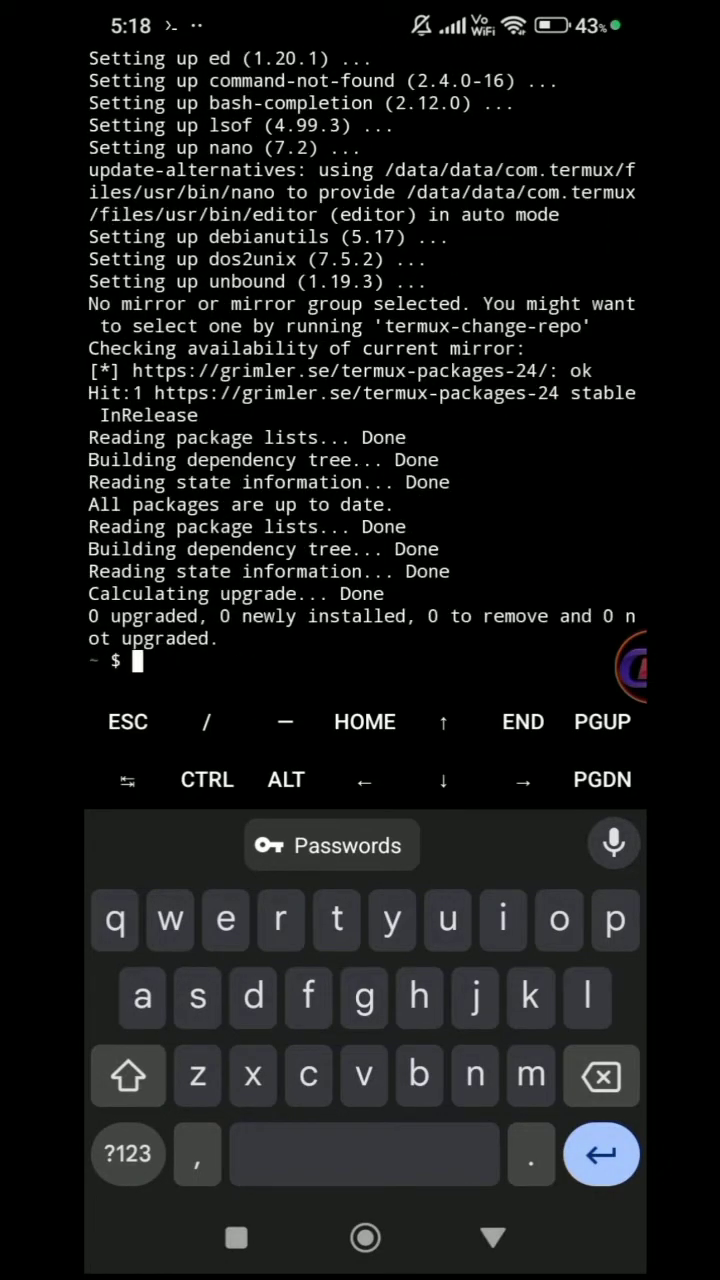
Run clear, install proot-distro and Ubuntu, then log in to Ubuntu as root
type("clea")
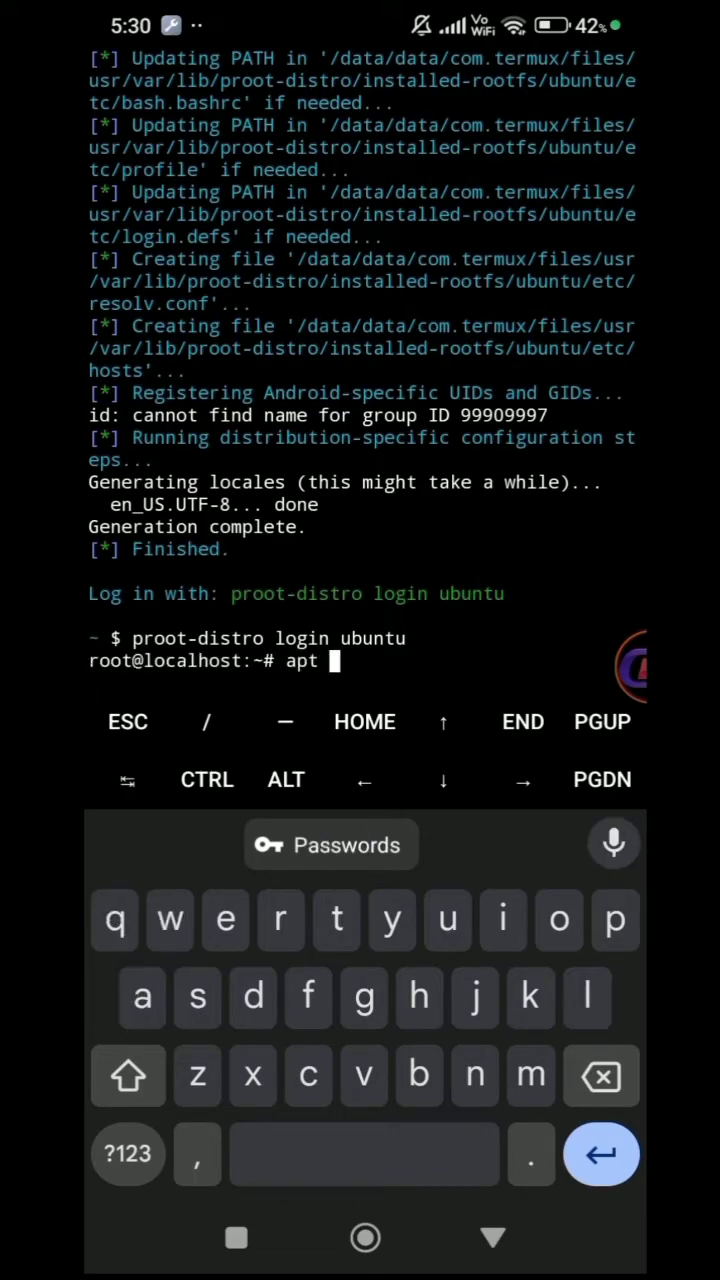
Run 'apt update -y && apt upgrade -y' in Ubuntu, then view the GitHub README
type("update -y")
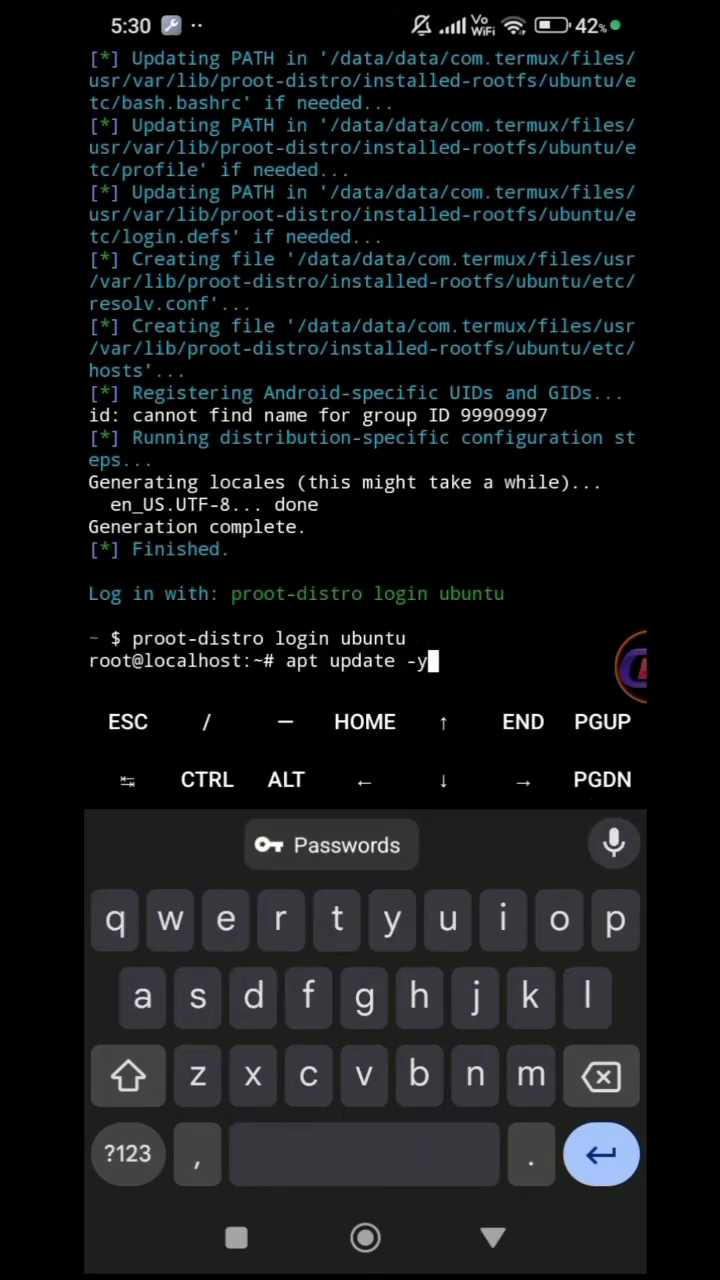
type("&& apt up")
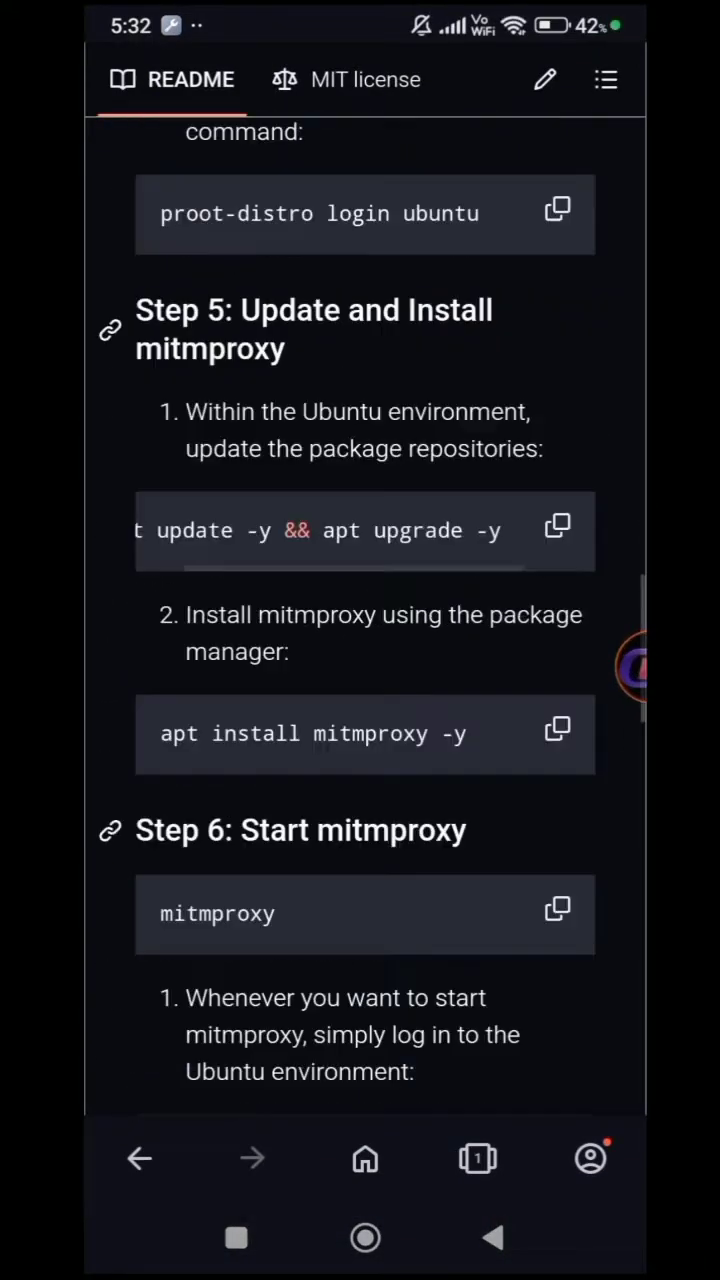
Copy 'apt install mitmproxy -y' from GitHub, run it in Termux, then clear the screen
left_click(477, 1158)
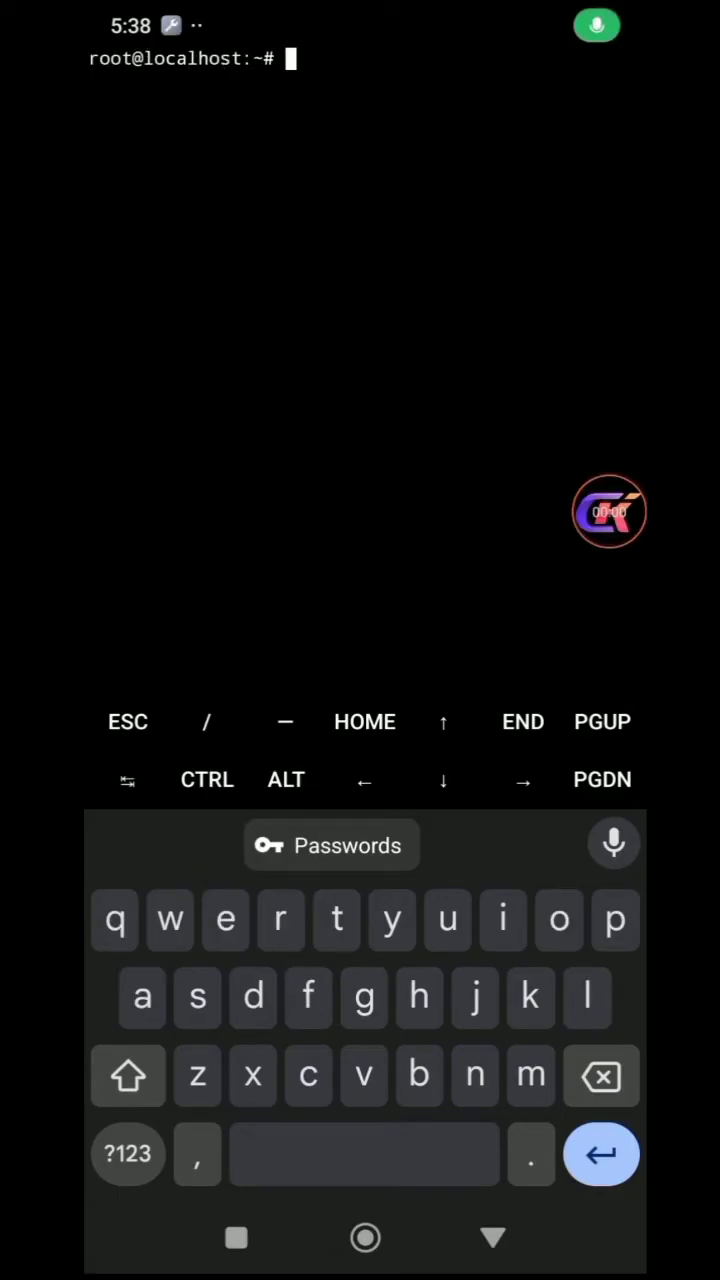
Enter 'mitmweb' at the Ubuntu root prompt, then go to the home screen
type("mitmweb")
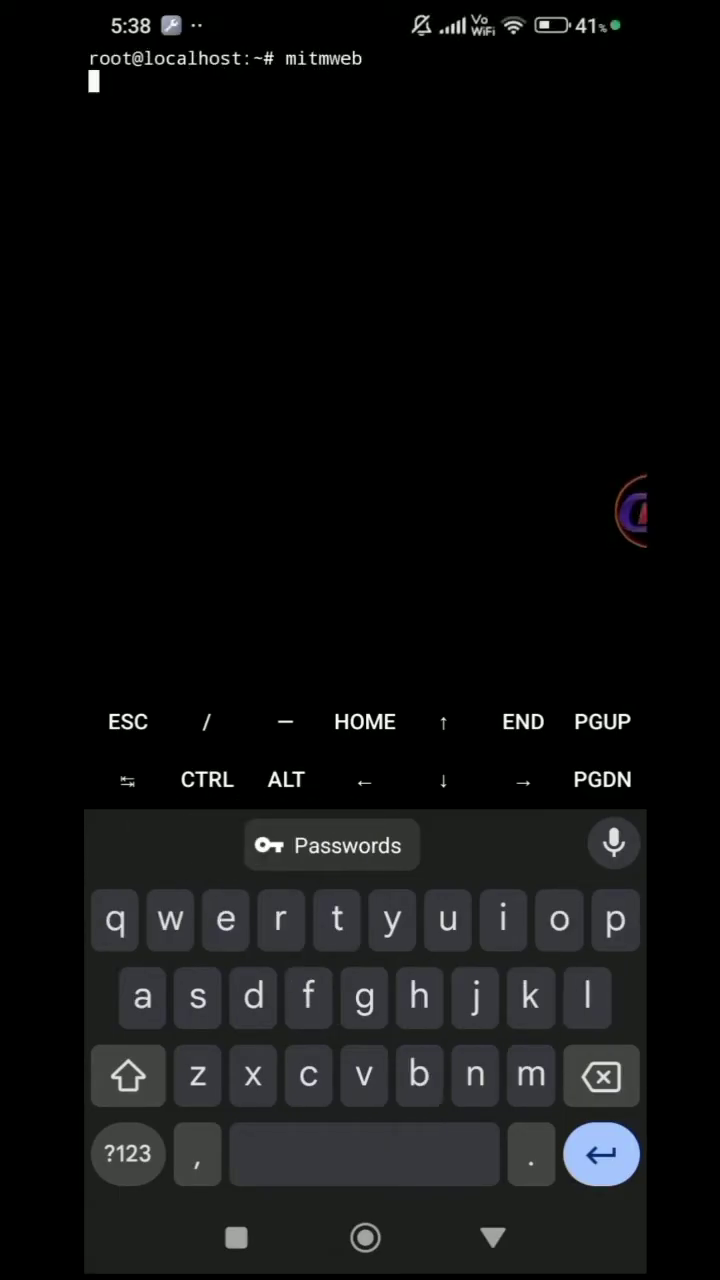
left_click(364, 1237)
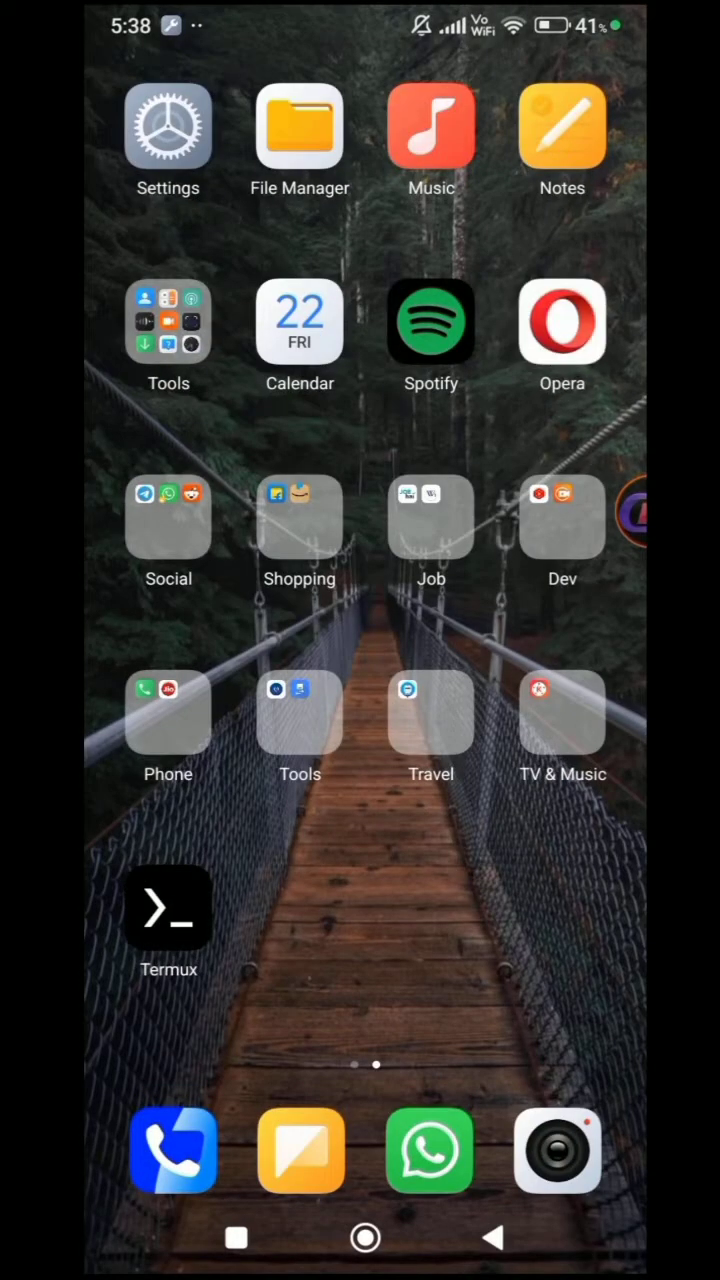